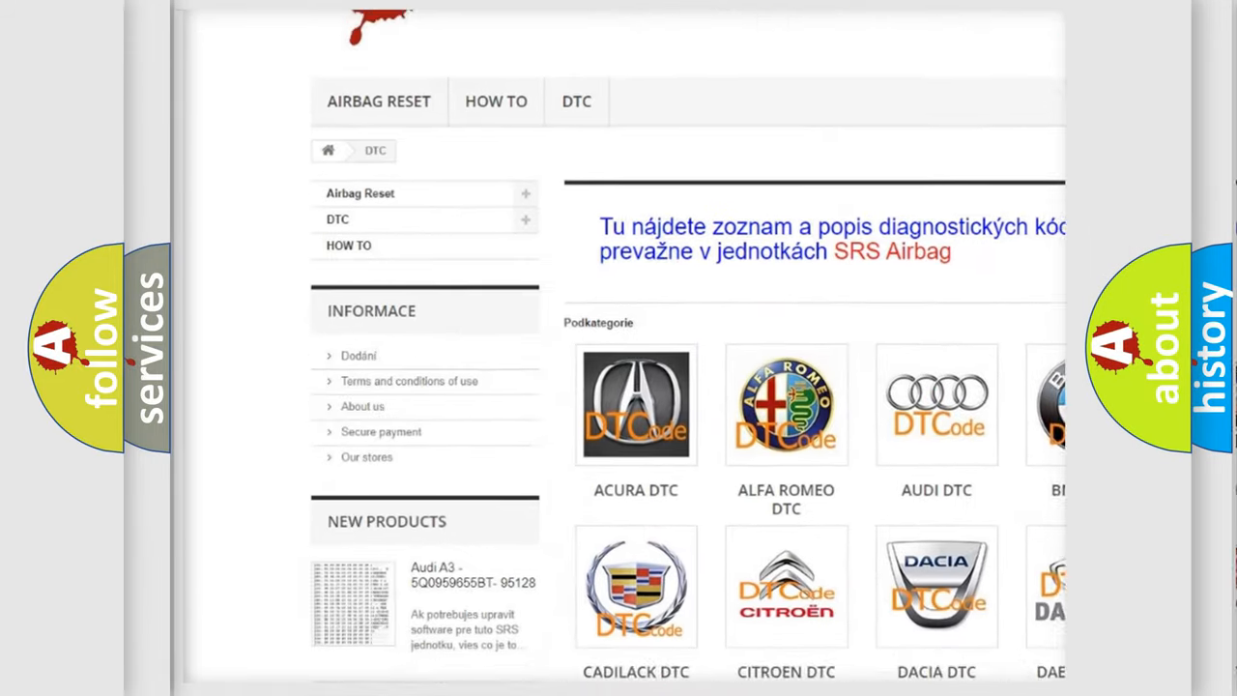
Scroll through the brand's diagnostic trouble code list to browse the B-codes
{"action": "scroll", "scroll_direction": "down", "scroll_amount": 3}
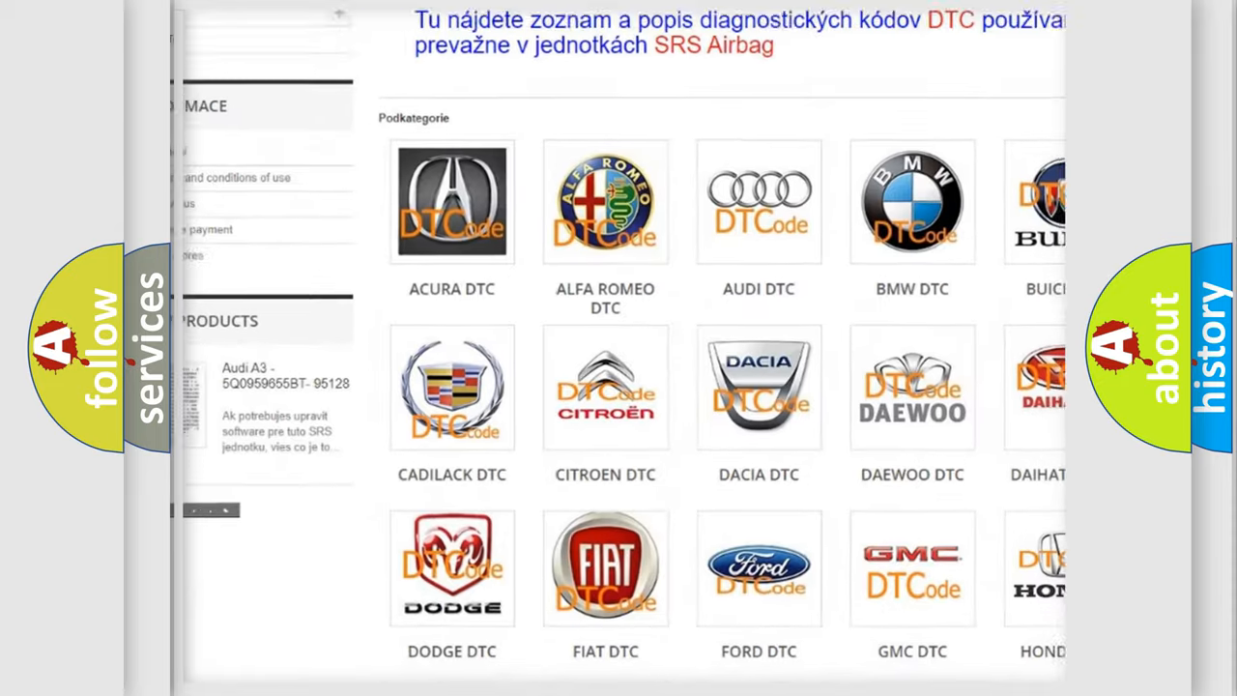
{"action": "scroll", "scroll_direction": "down", "scroll_amount": 3}
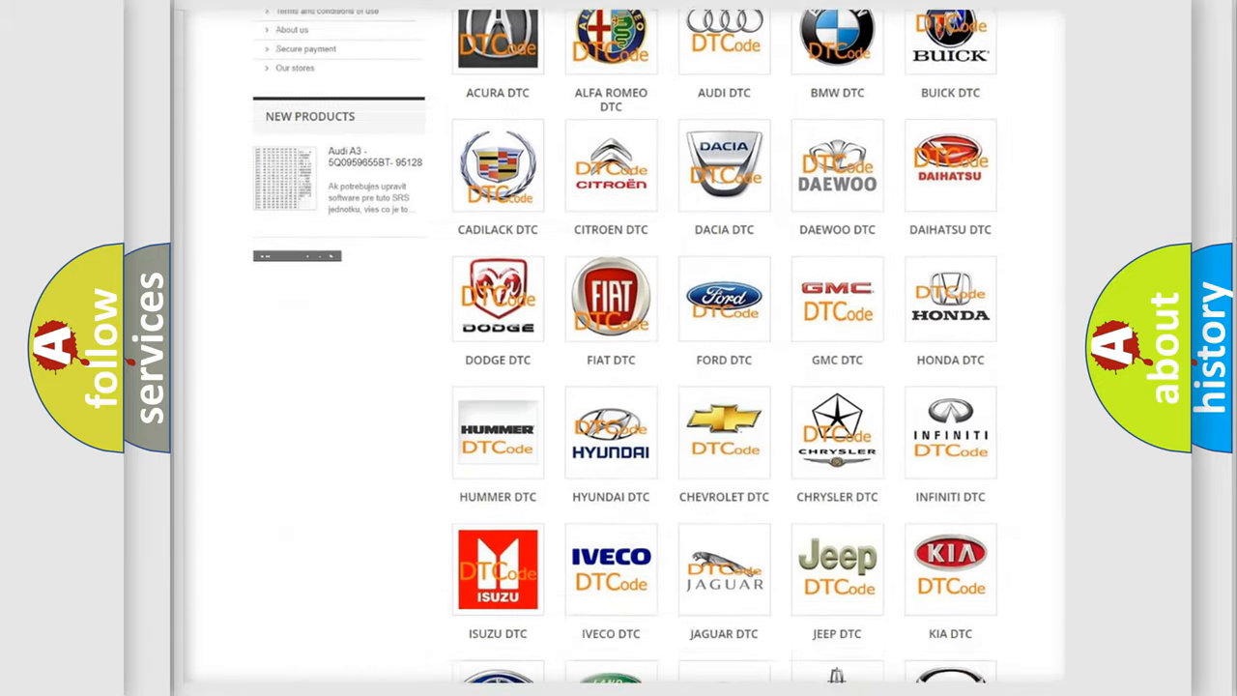
{"action": "scroll", "scroll_direction": "down", "scroll_amount": 3}
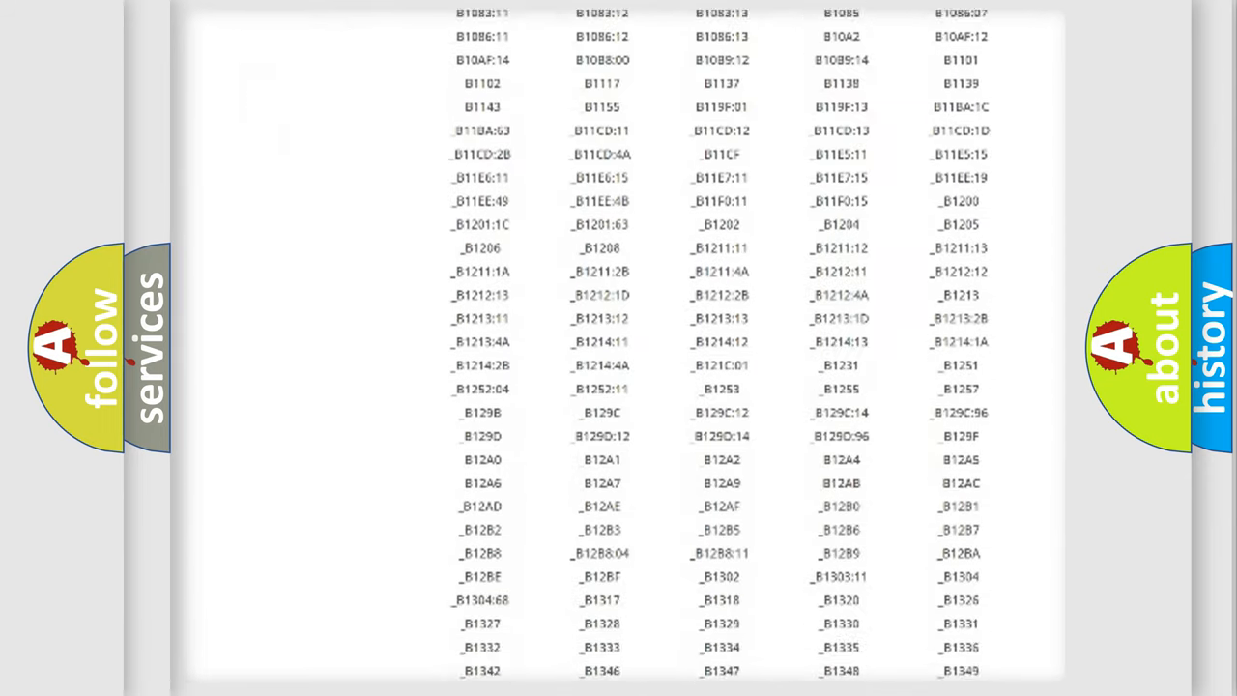
{"action": "scroll", "scroll_direction": "down", "scroll_amount": 3}
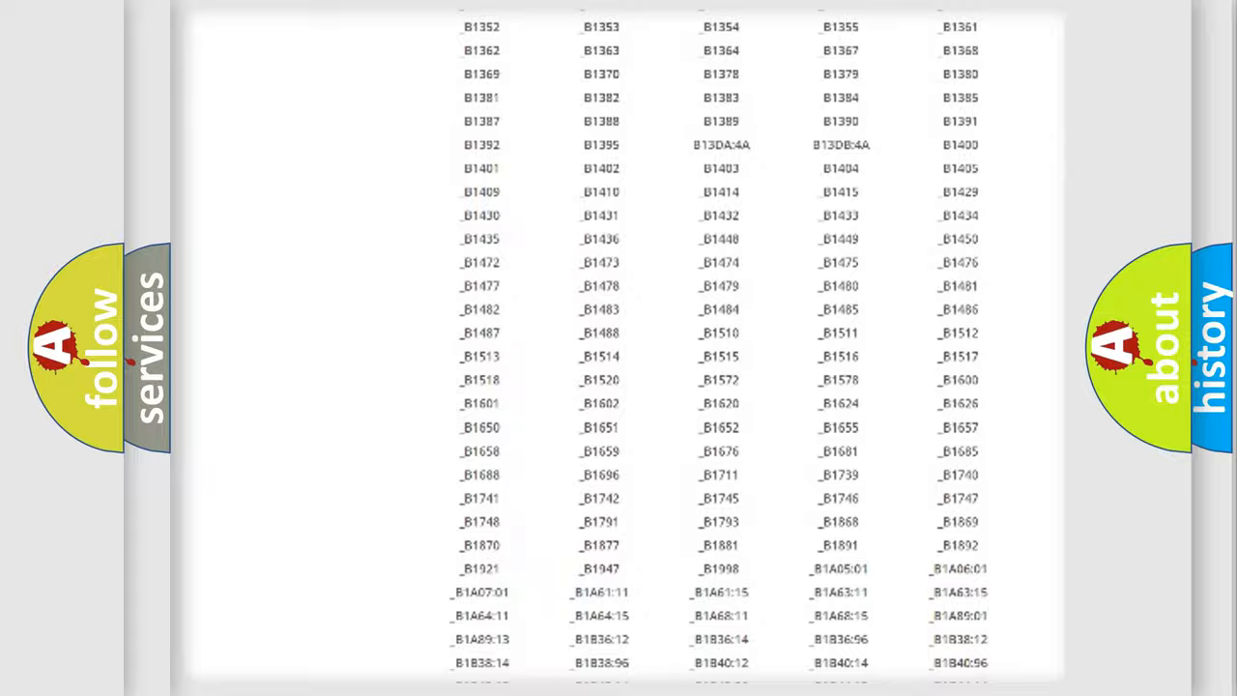
{"action": "scroll", "scroll_direction": "up", "scroll_amount": 3}
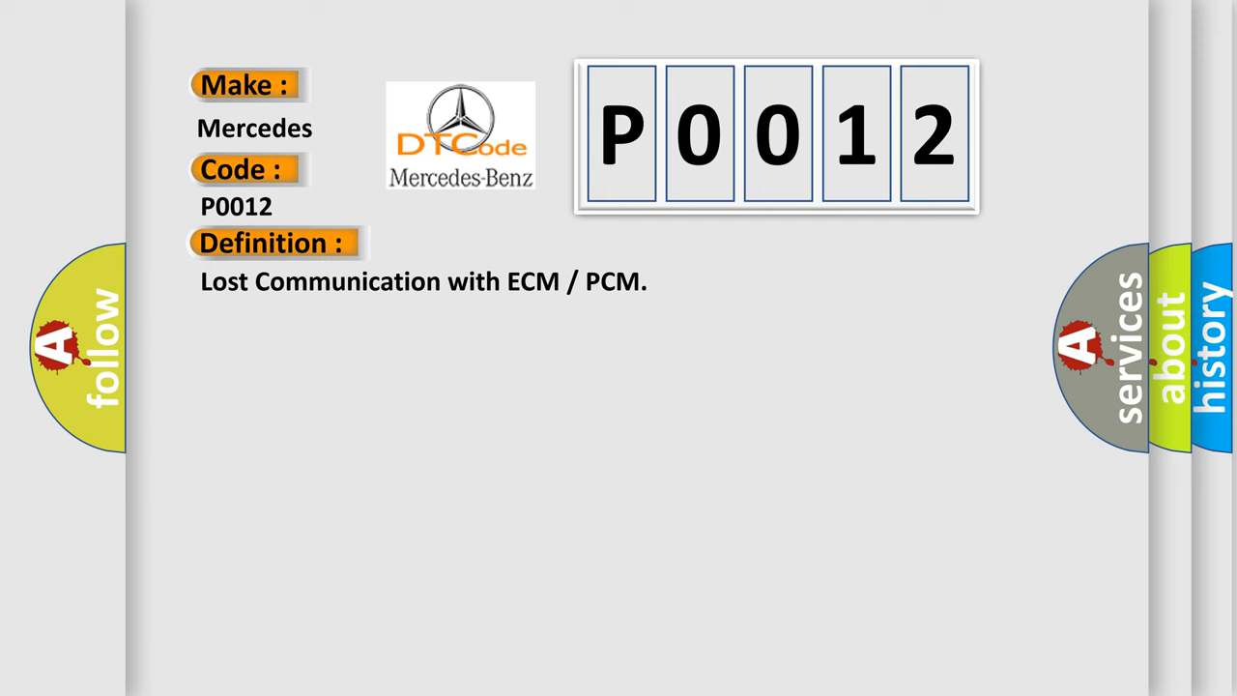
Reveal the description for Mercedes code P0012 'Lost Communication with ECM / PCM'
{"action": "left_click", "coordinate": [503, 243]}
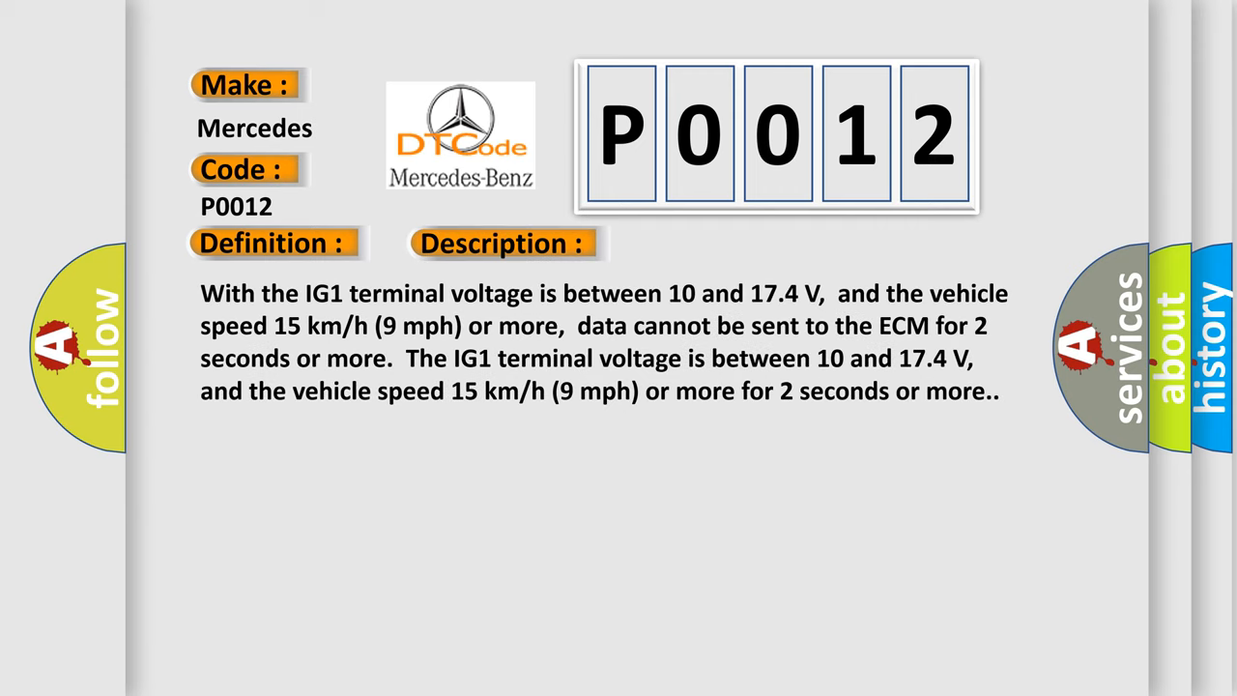